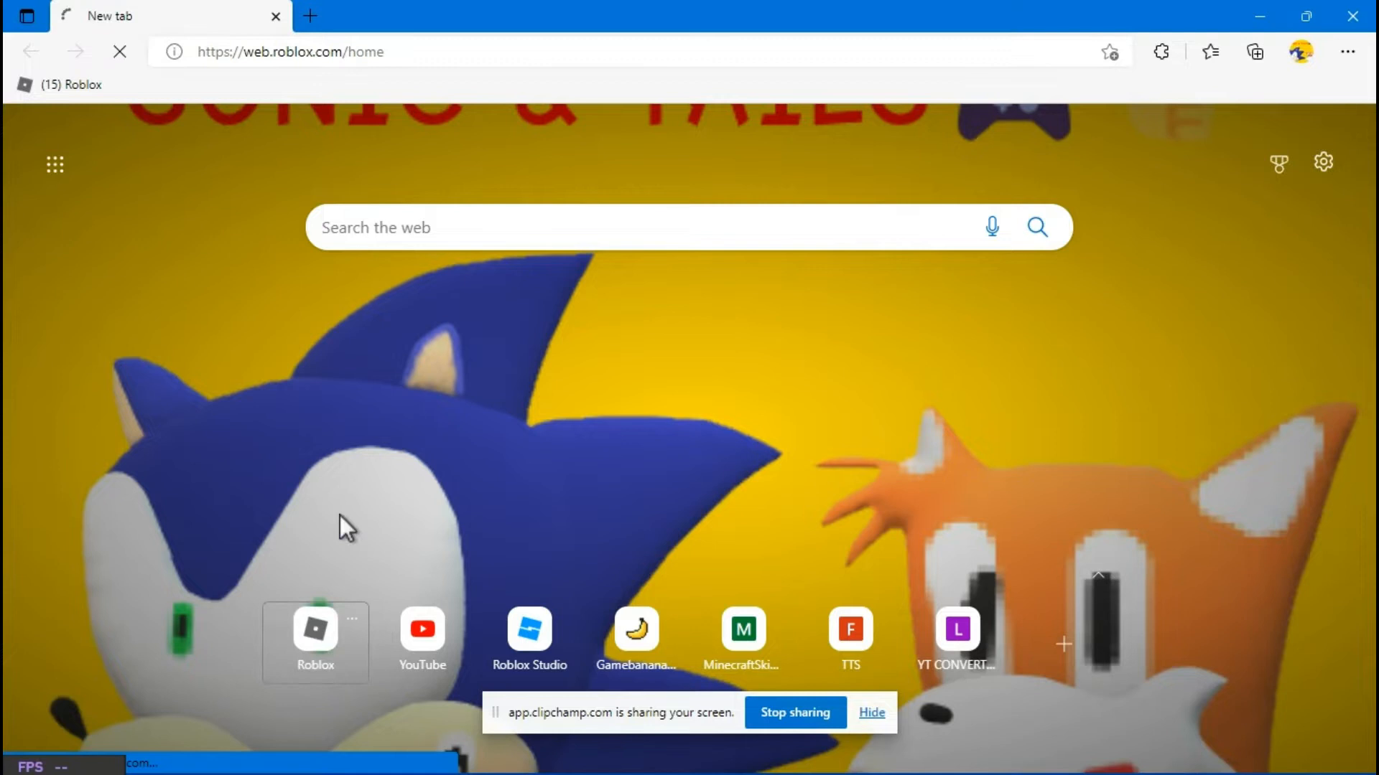
Open the Roblox home page from the Edge new-tab shortcut, showing the outage notice
{"action": "left_click", "coordinate": [314, 634]}
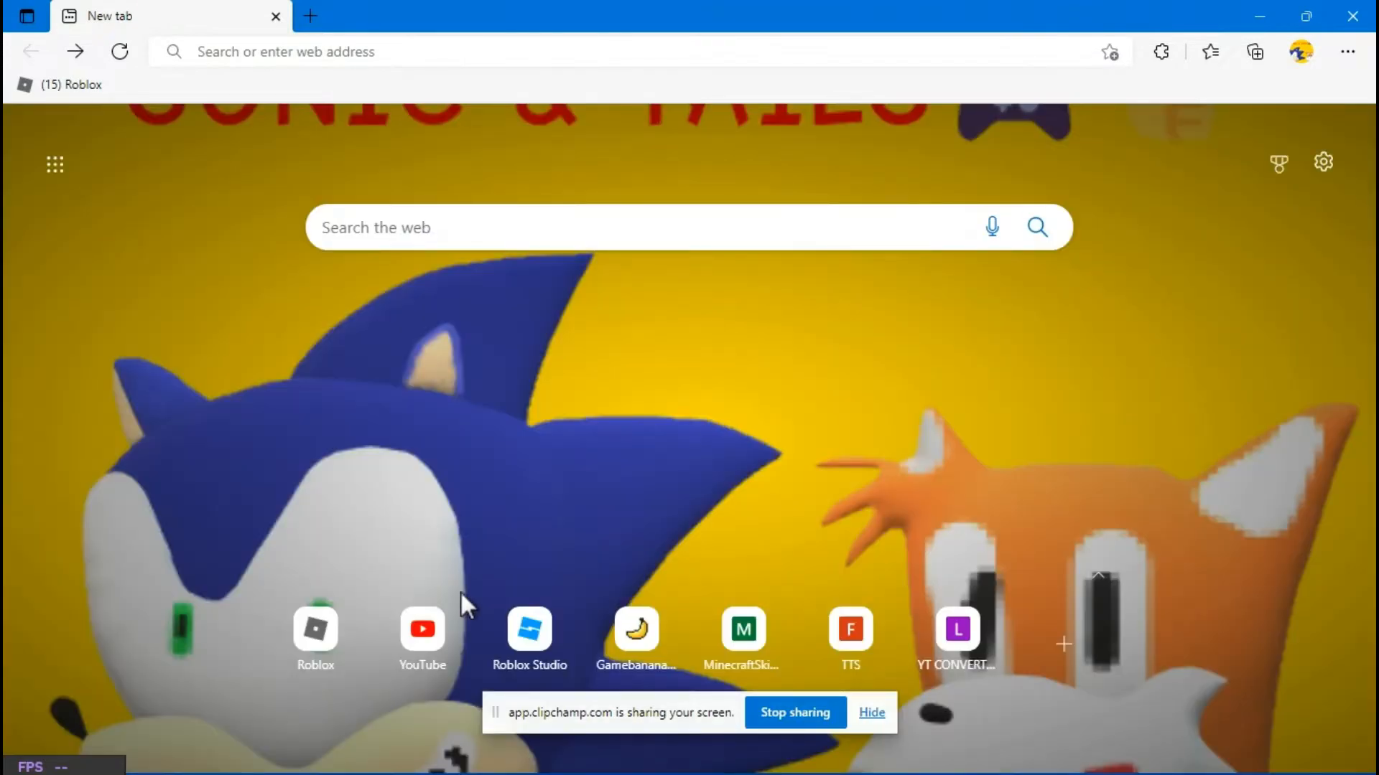
{"action": "left_click", "coordinate": [314, 638]}
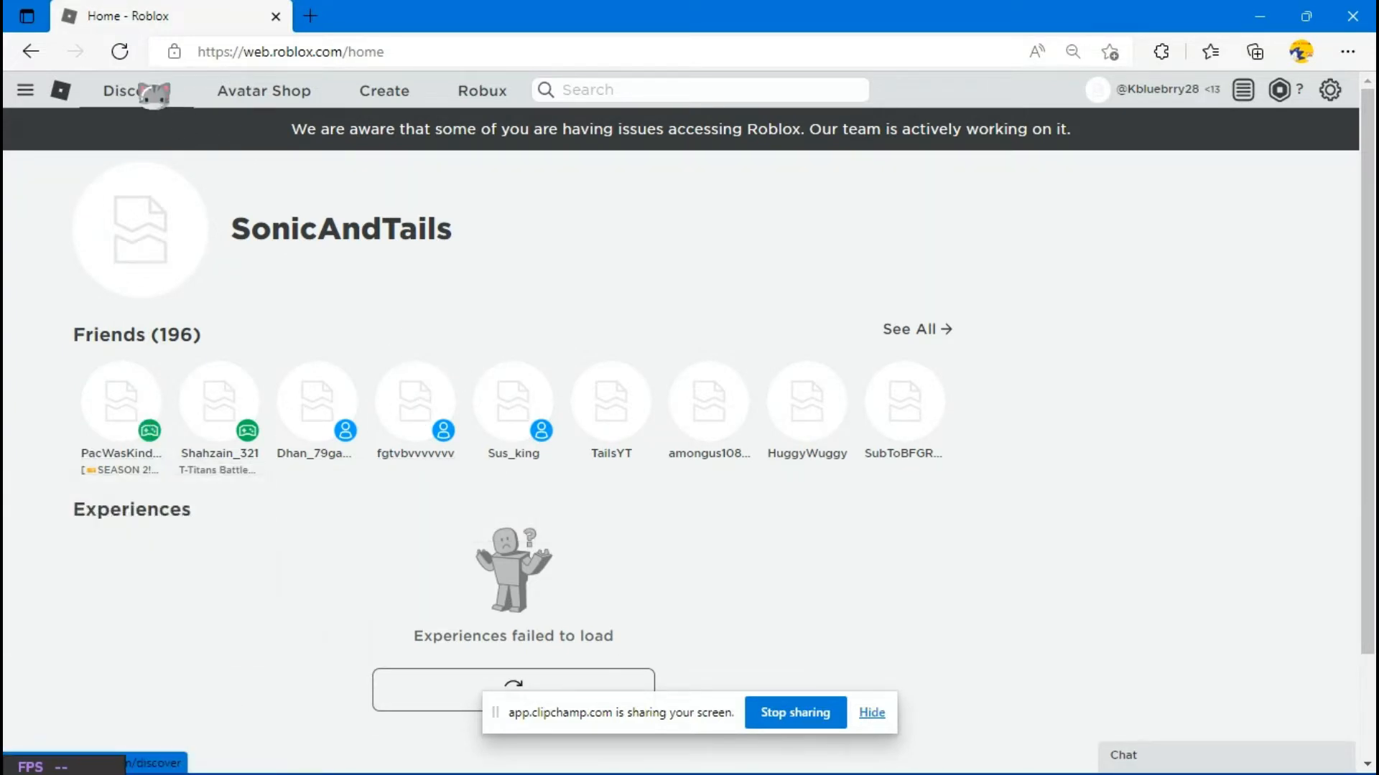
Browse the Discover games page and send a friend the chat message 'DUD ROBLOX OOFED FOR 5 HOURS'
{"action": "left_click", "coordinate": [135, 91]}
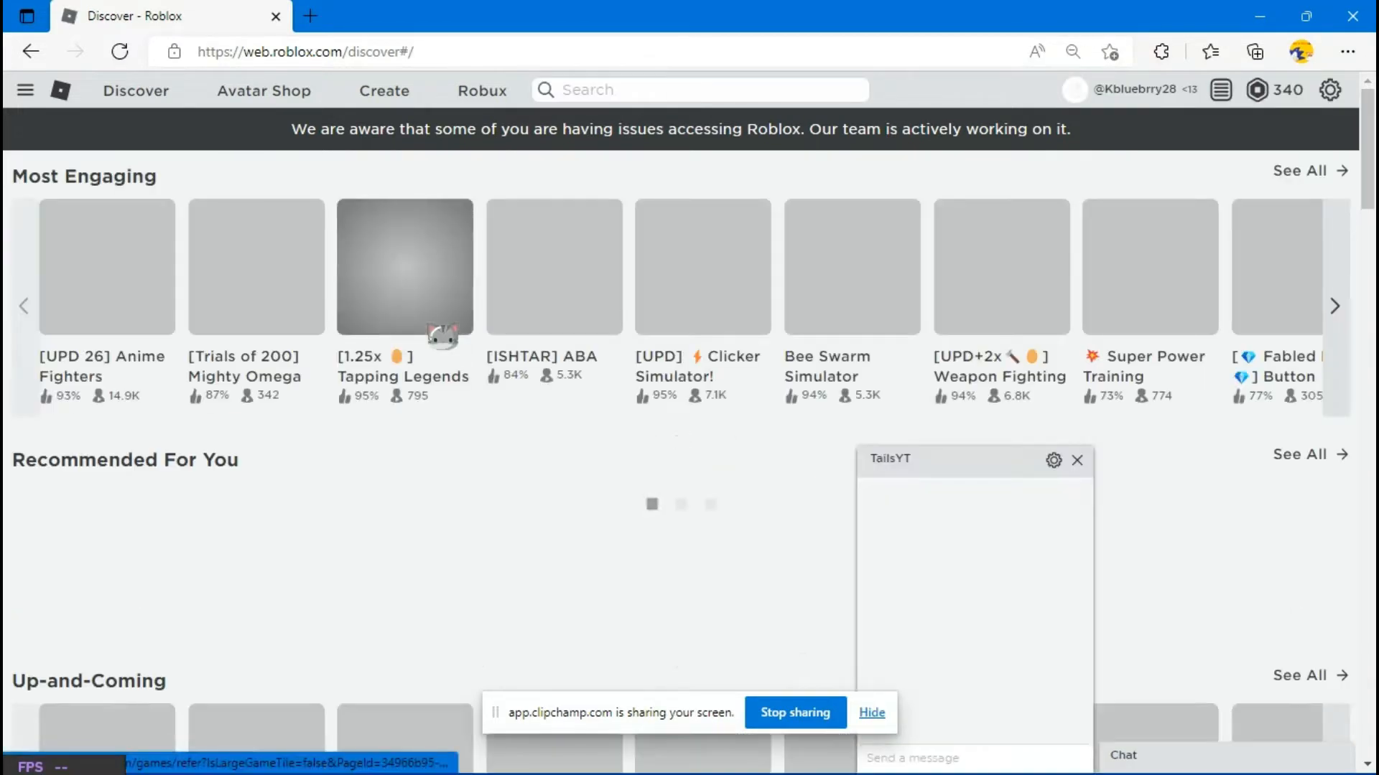
{"action": "scroll", "scroll_direction": "down", "scroll_amount": 3}
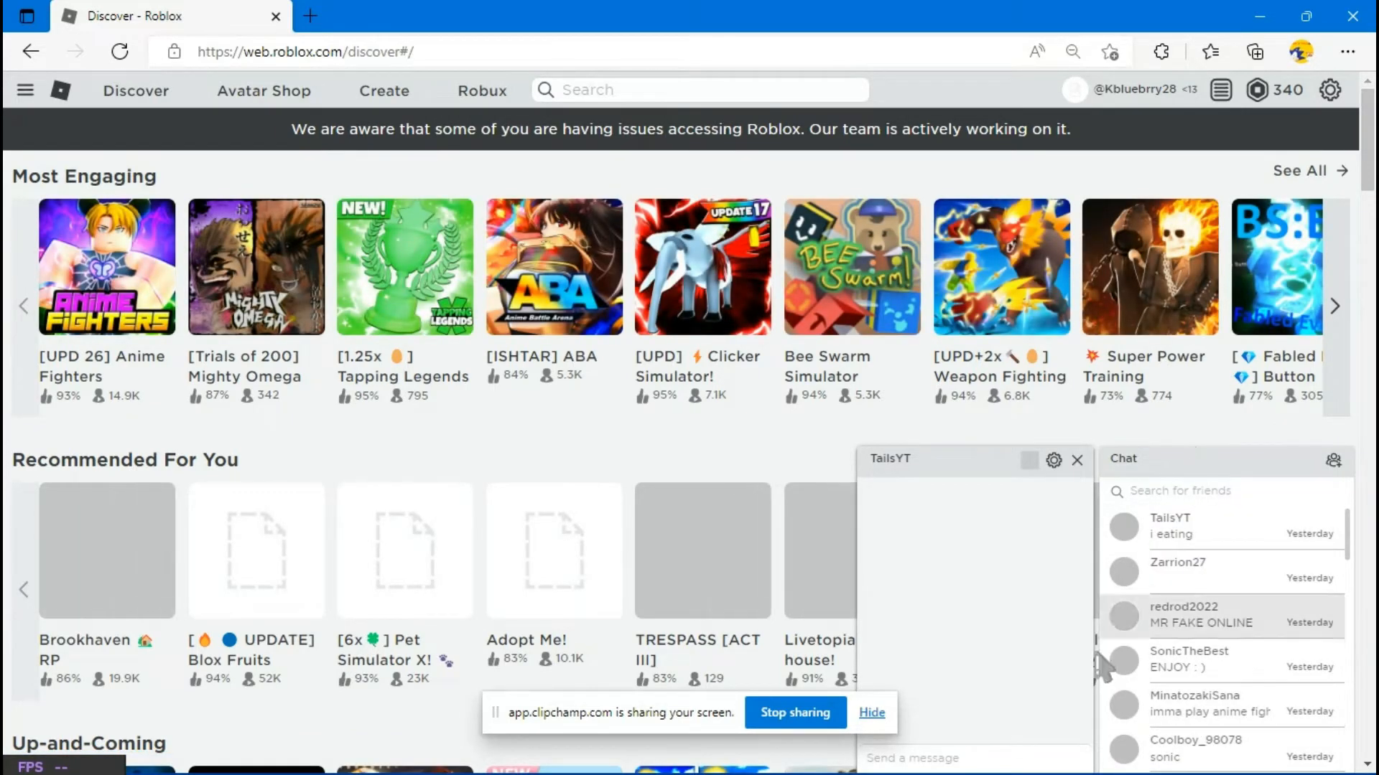
{"action": "type", "text": "DUD ROB"}
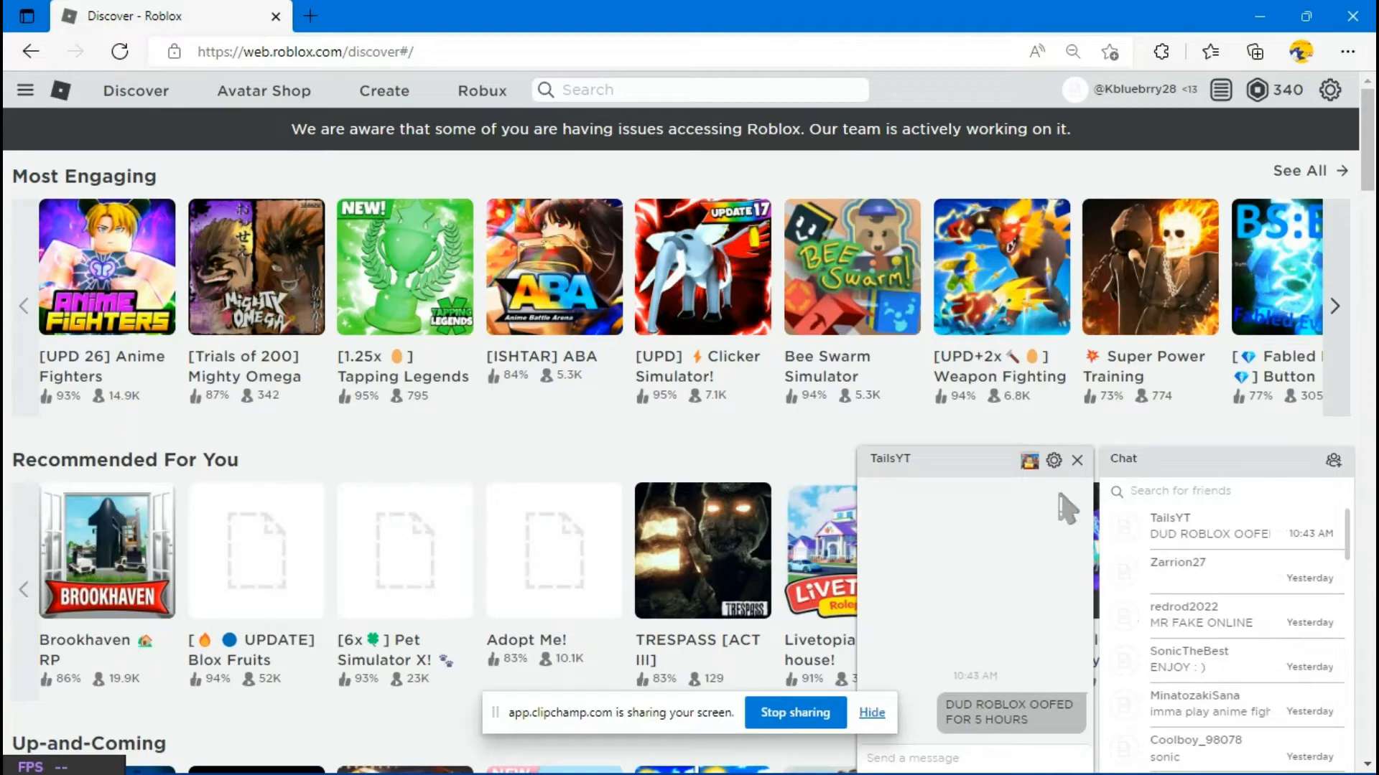
{"action": "scroll", "scroll_direction": "down", "scroll_amount": 3}
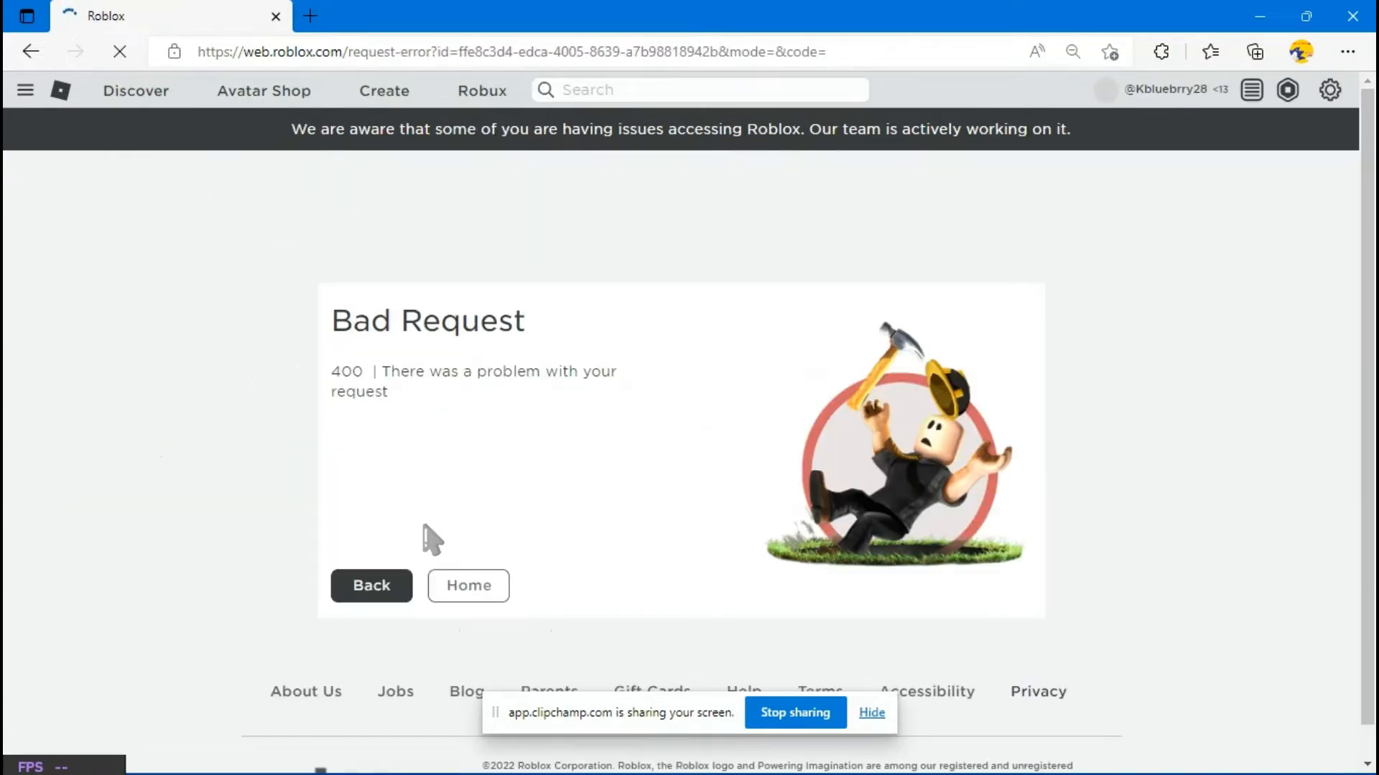
Return Home from the Bad Request error and reload the Discover page, whose game rows stay empty
{"action": "left_click", "coordinate": [468, 586]}
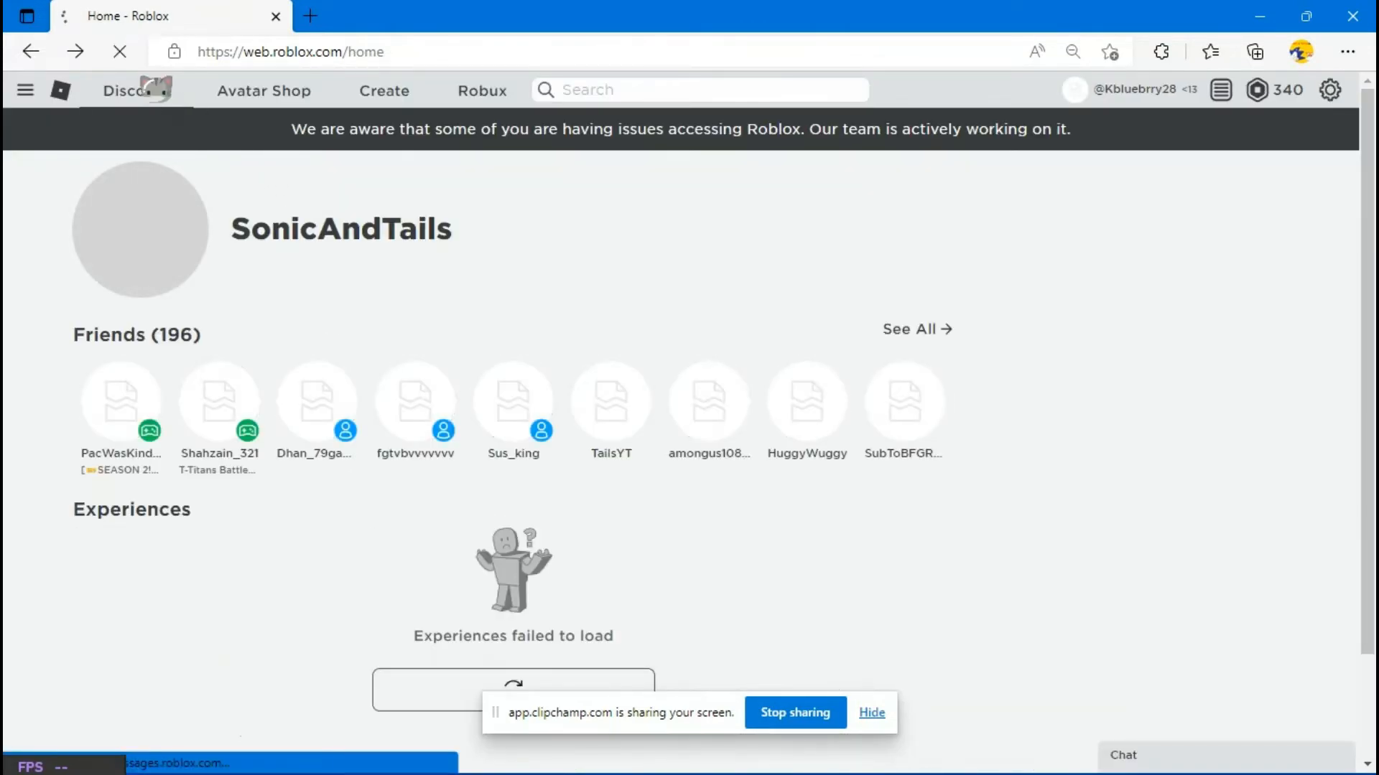
{"action": "left_click", "coordinate": [135, 91]}
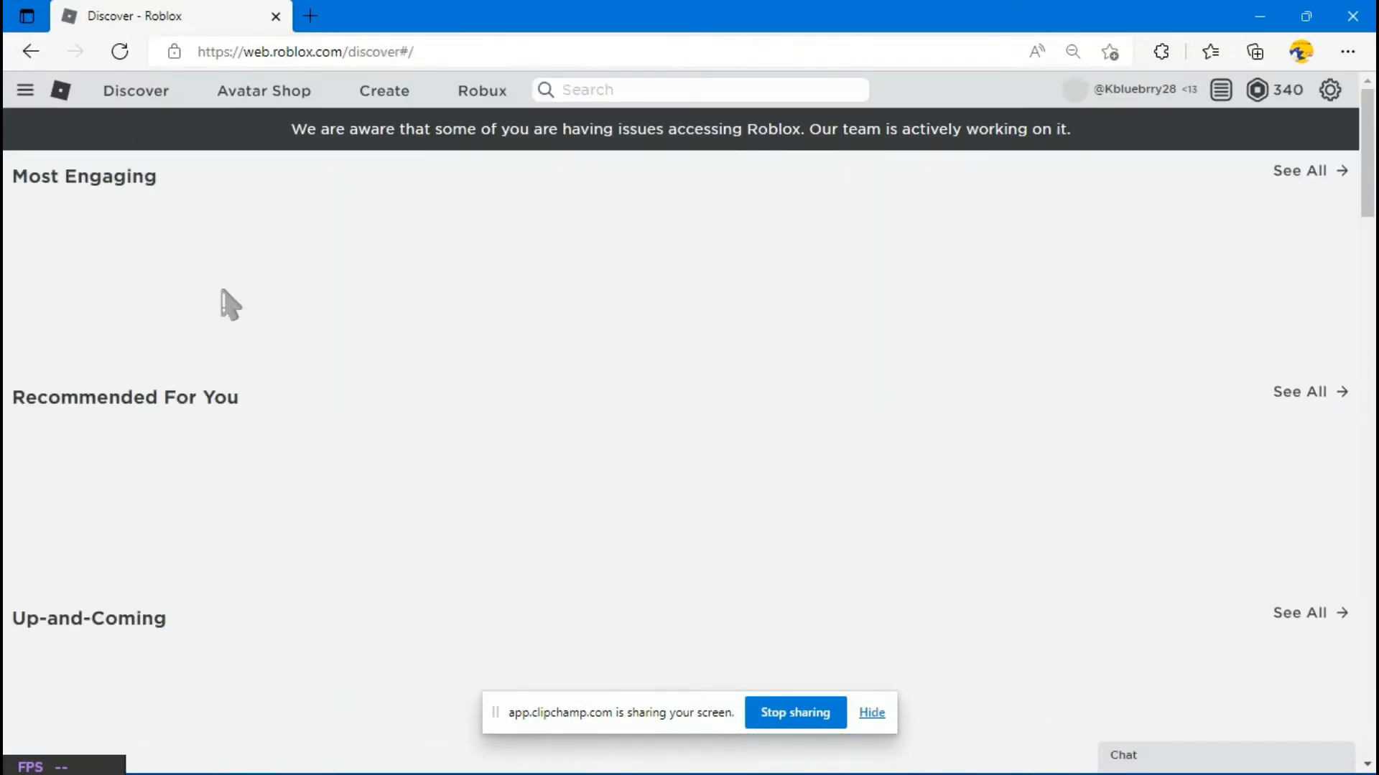
{"action": "scroll", "scroll_direction": "down", "scroll_amount": 3}
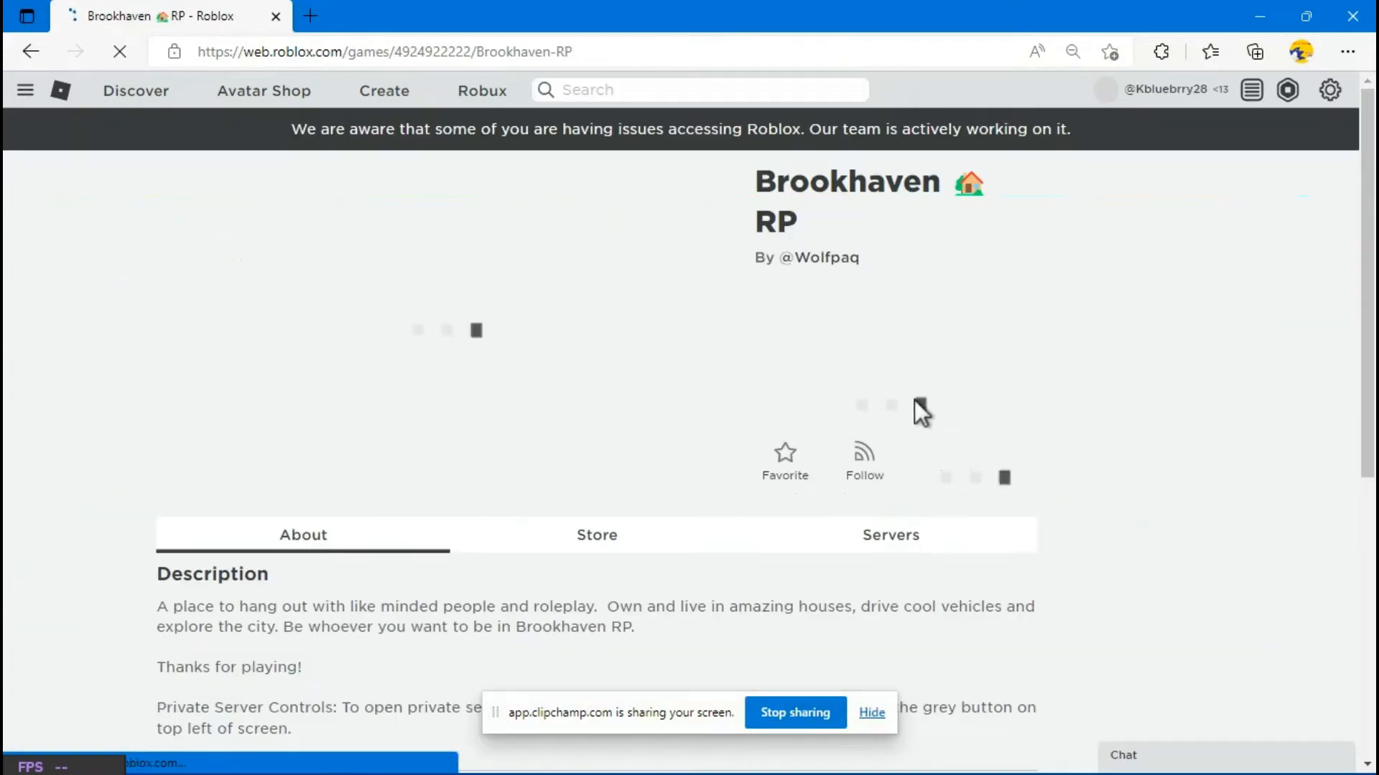
Launch Brookhaven RP from its game page with the green Play button
{"action": "left_click", "coordinate": [939, 402]}
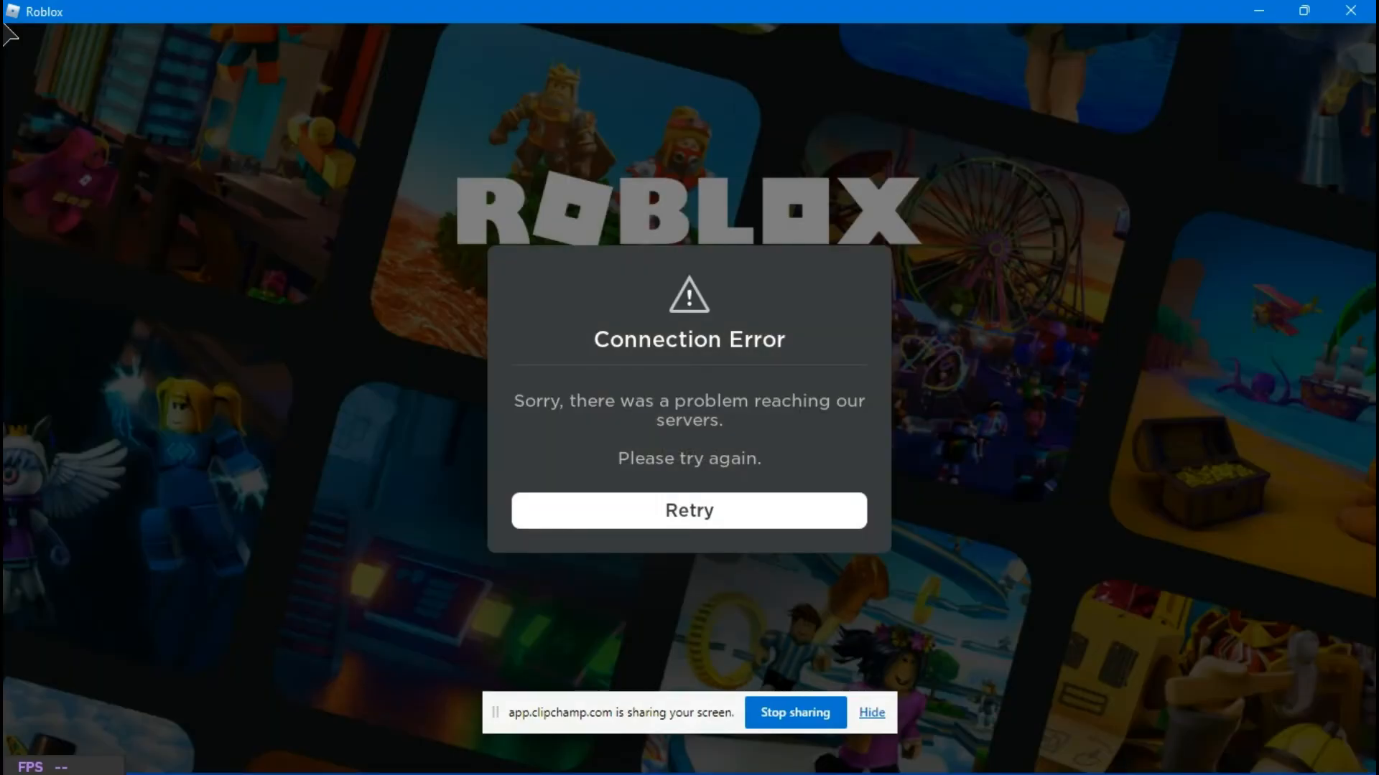
Retry the Connection Error twice in Roblox Player; the servers still cannot be reached
{"action": "left_click", "coordinate": [688, 510]}
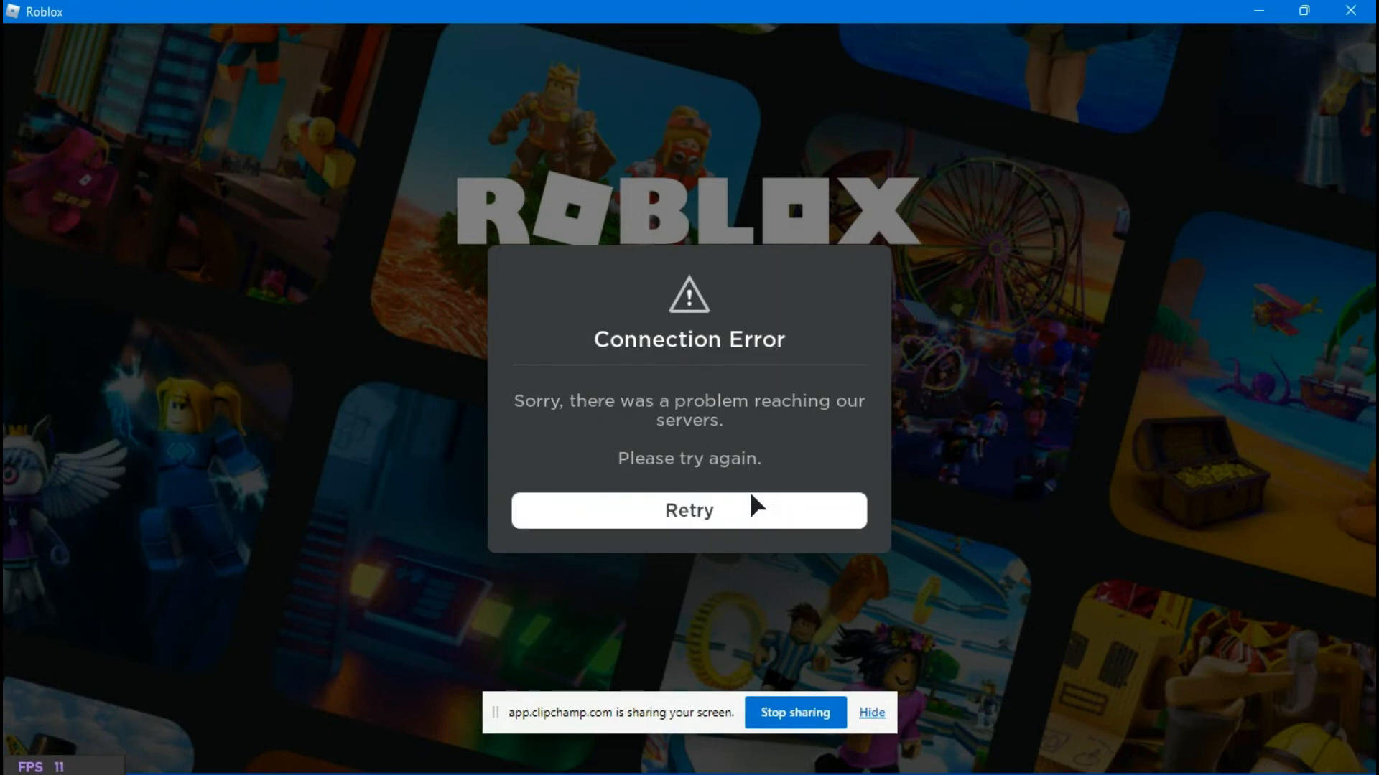
{"action": "left_click", "coordinate": [689, 511]}
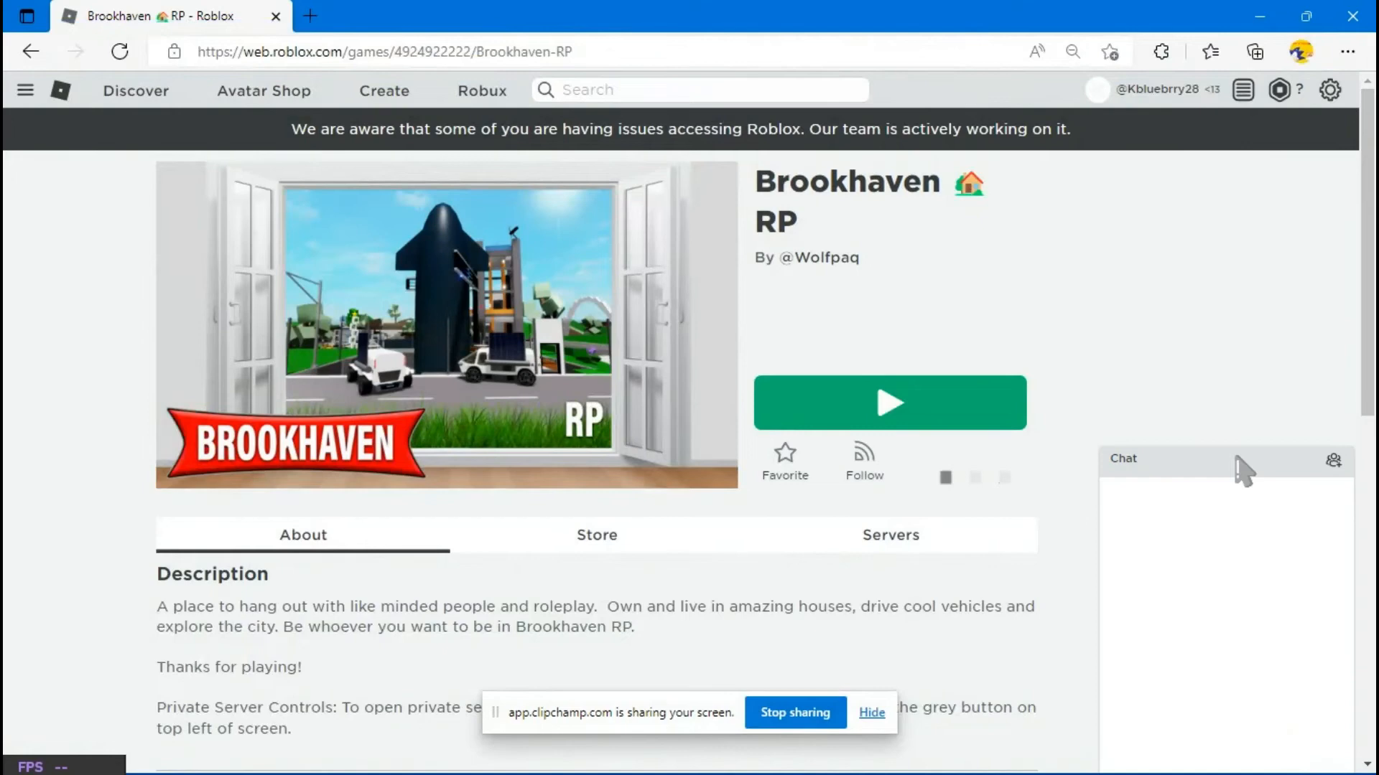
Scroll down the Brookhaven RP page to its stats: 19,341 active players and 18.1B+ visits
{"action": "scroll", "scroll_direction": "down", "scroll_amount": 3}
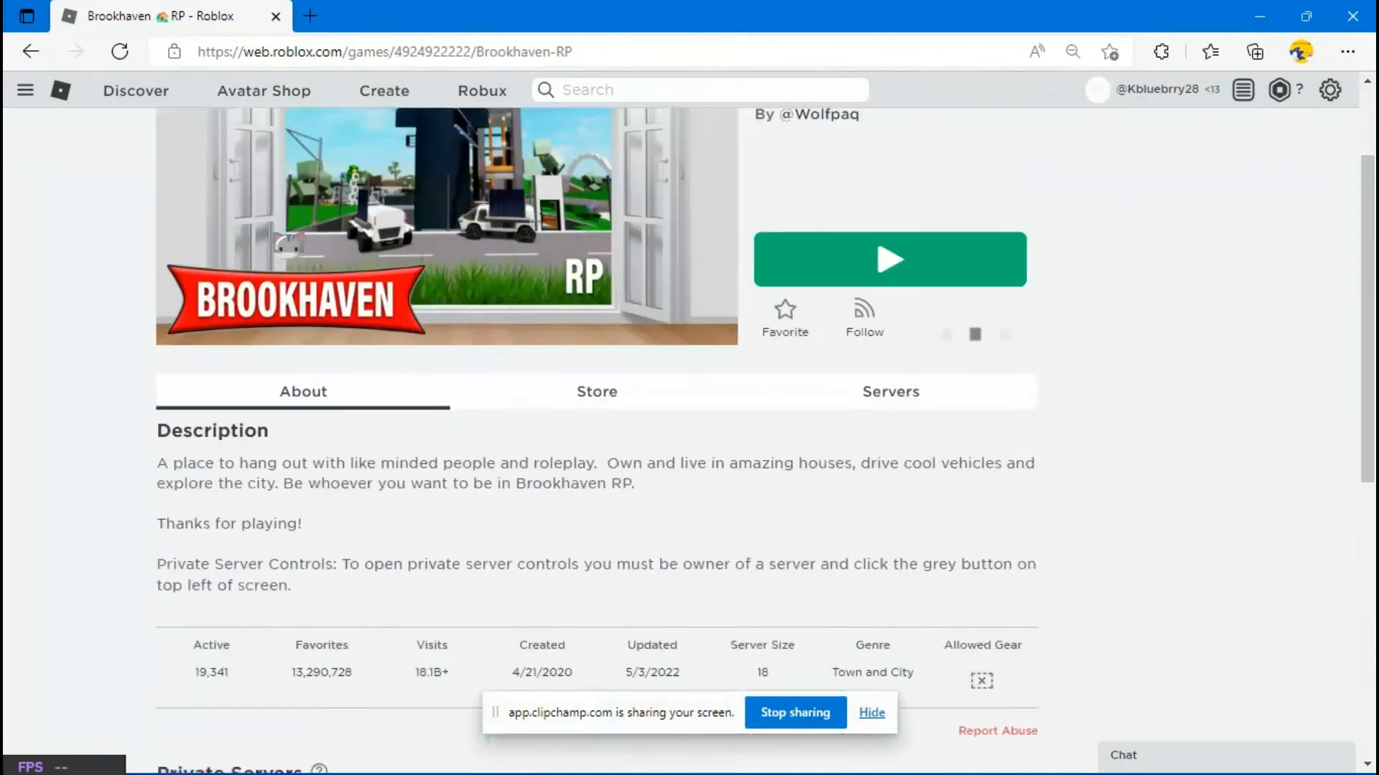